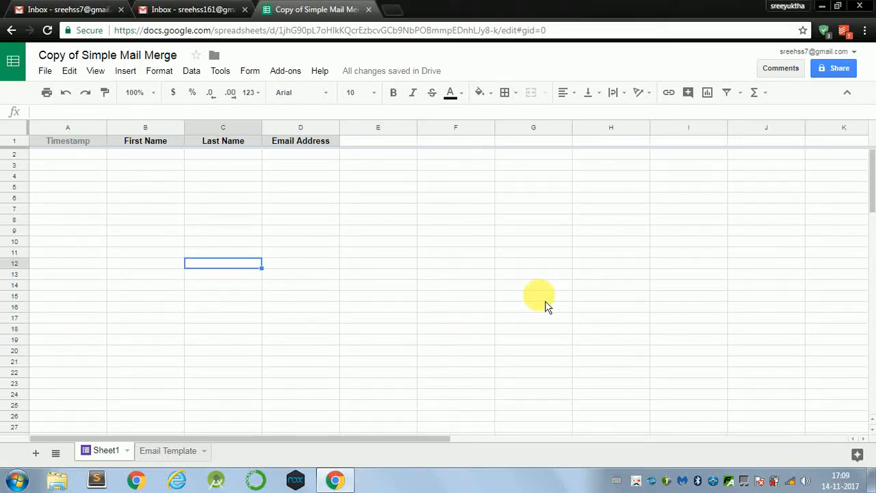
mouse_move(547, 278)
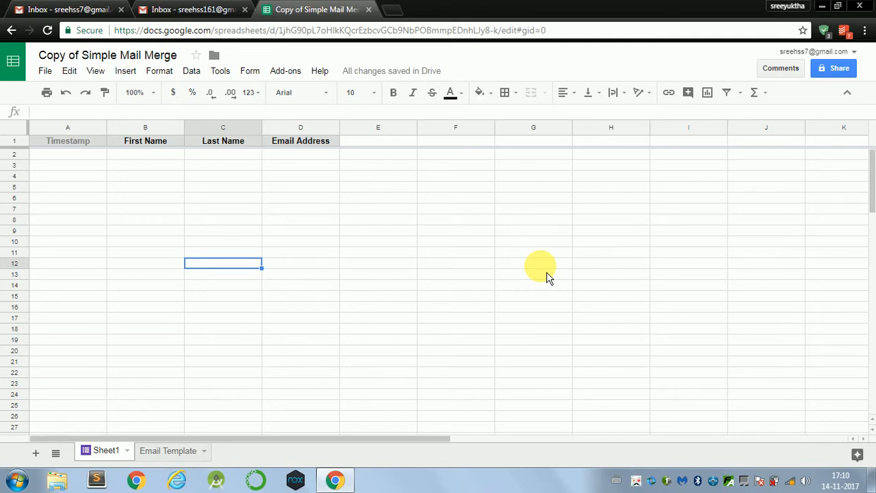
mouse_move(545, 267)
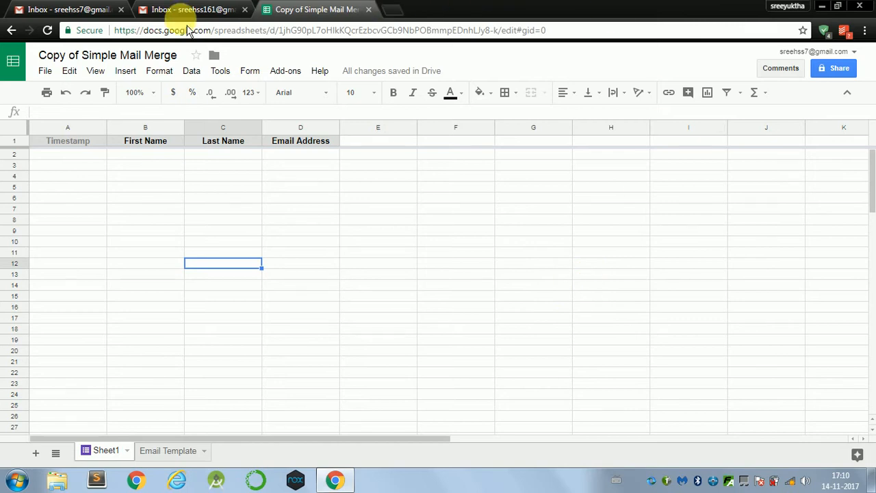
mouse_move(454, 230)
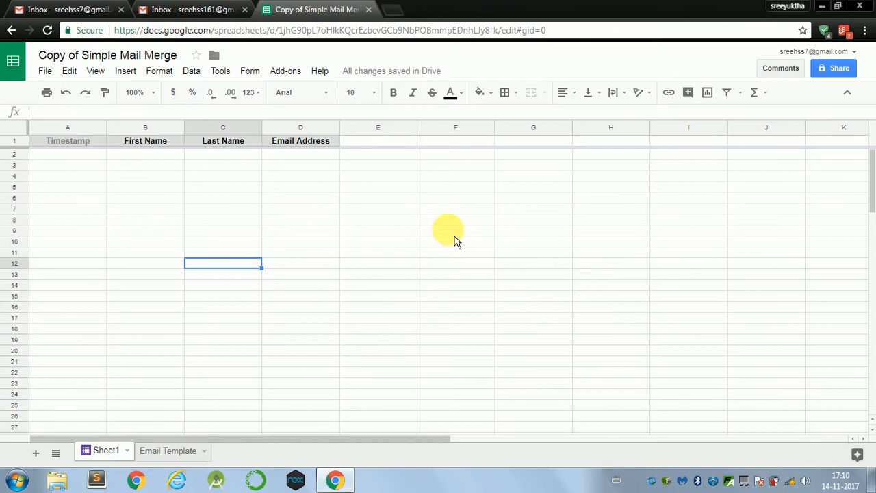
mouse_move(418, 219)
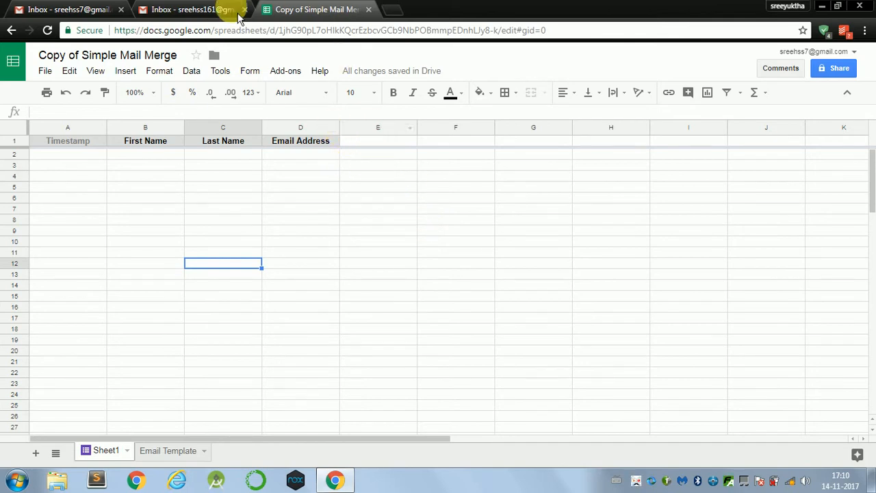
Step: Go to the linked form for editing via Form > Edit form, declining the new Forms upgrade
click(249, 71)
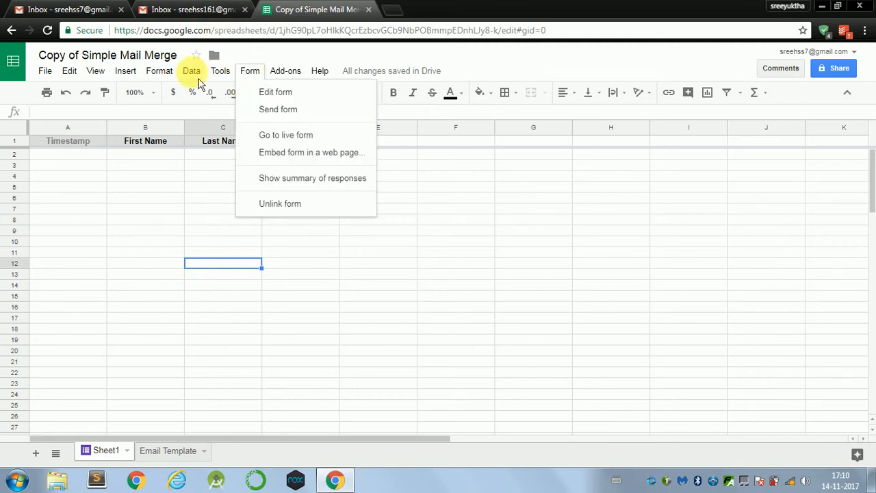
mouse_move(266, 83)
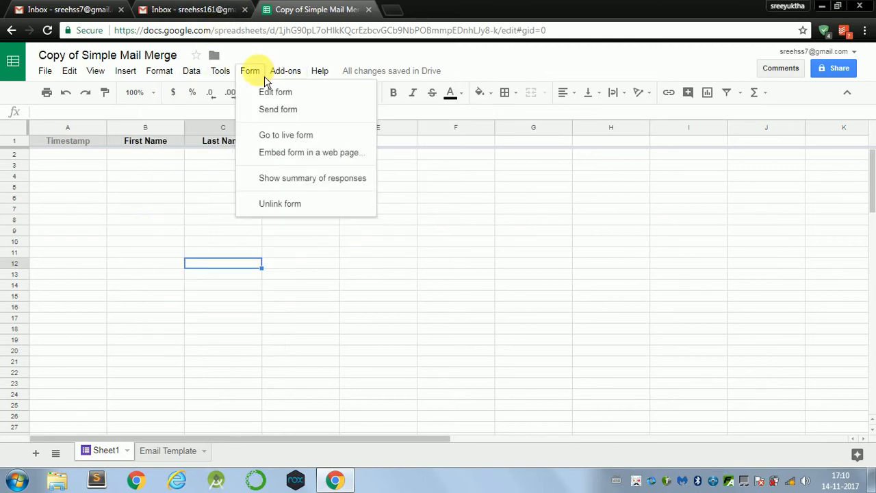
click(275, 91)
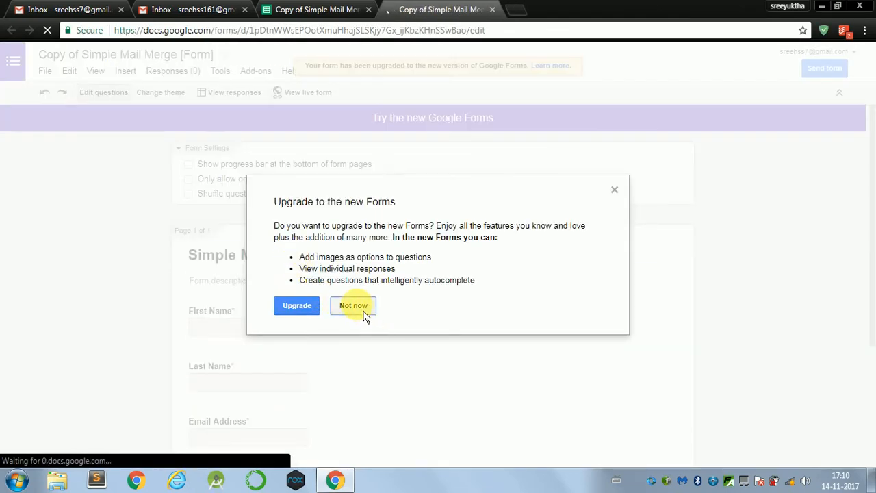
click(353, 305)
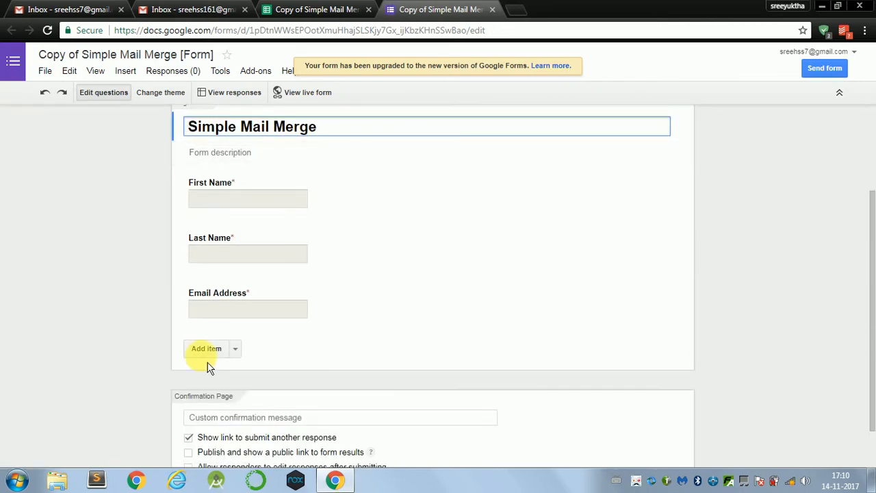
Step: Add a new question titled 'Phone number' after Email Address
click(206, 350)
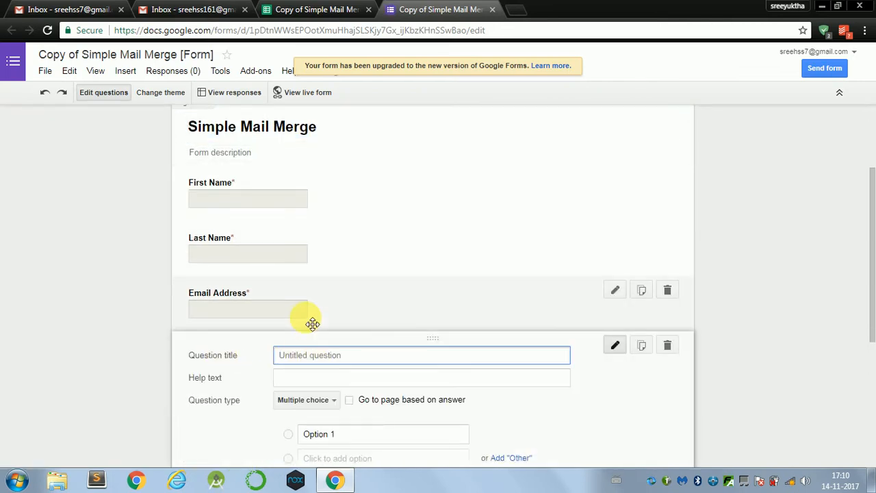
text(Phone)
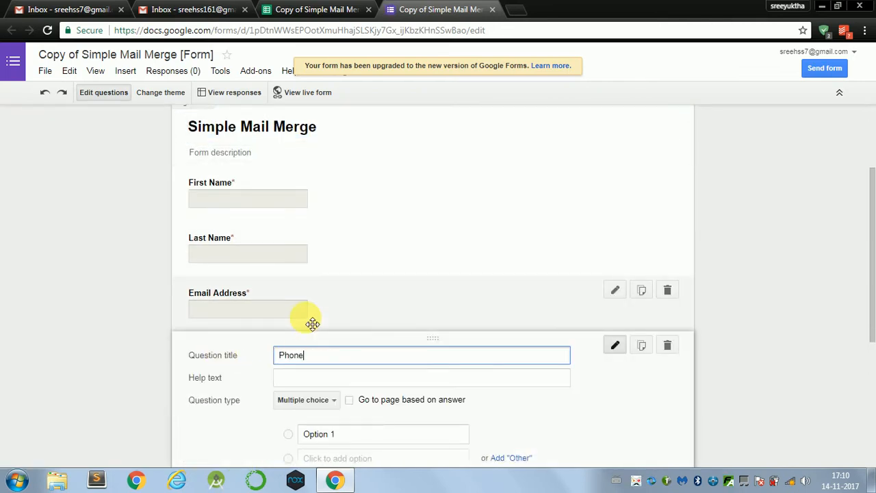
text(number)
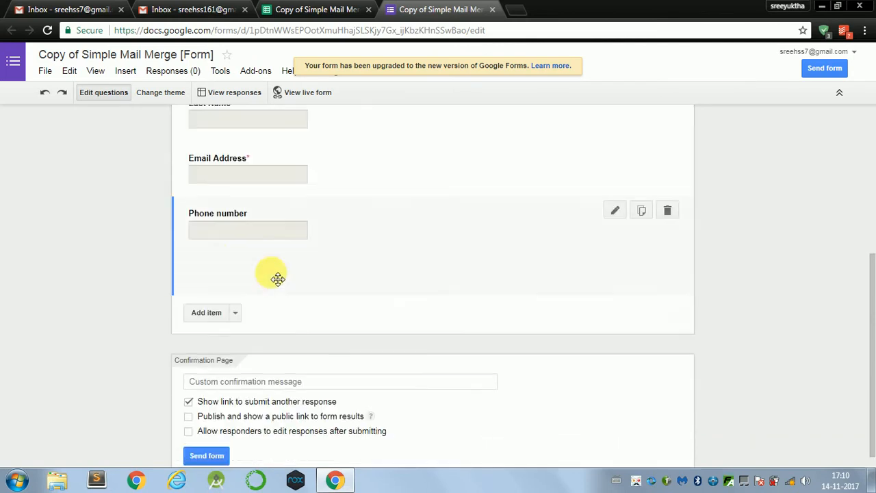
scroll(up, 3)
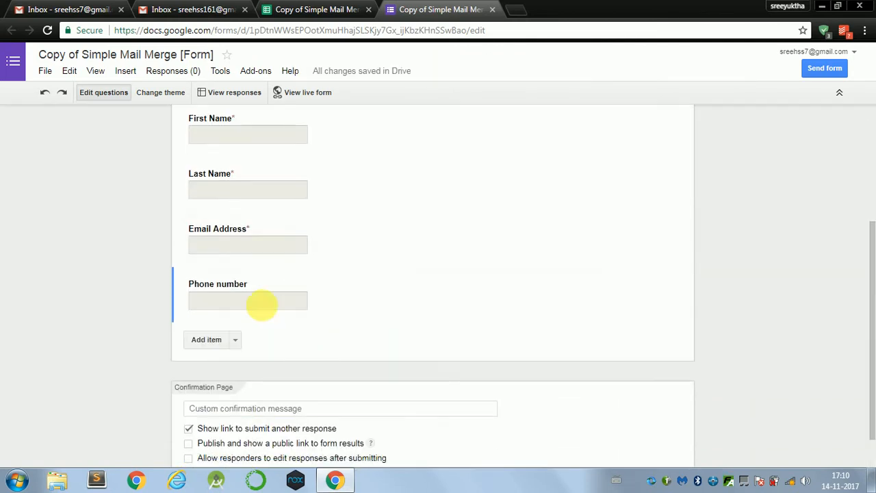
scroll(up, 3)
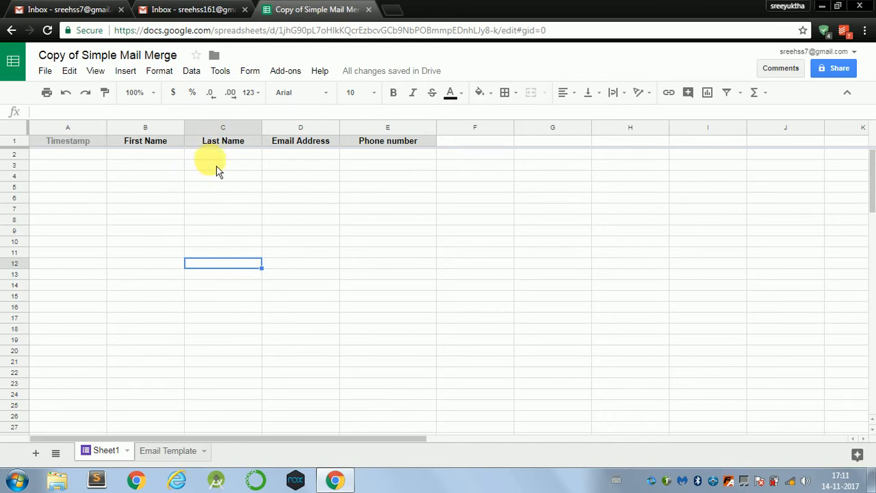
Step: Add a 'Phone number: ${"Phone number"}' line to the Email Template message in cell A1
click(167, 450)
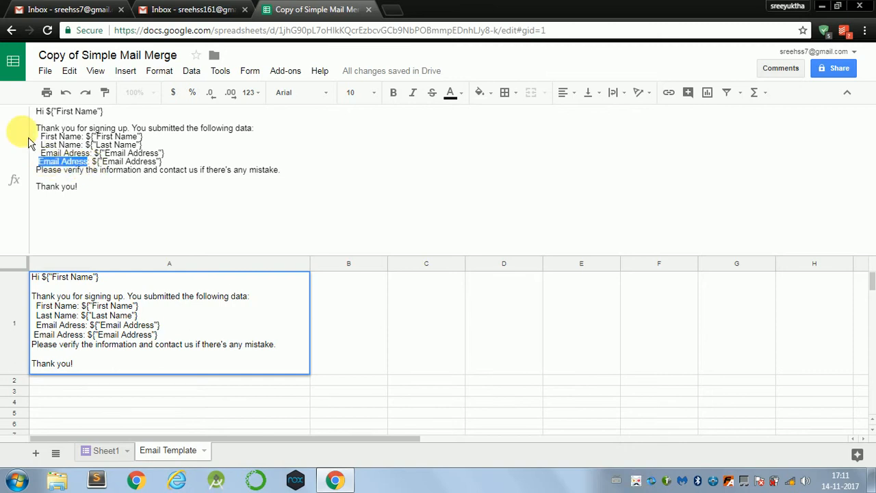
text(Phone number: ${"Phone number)
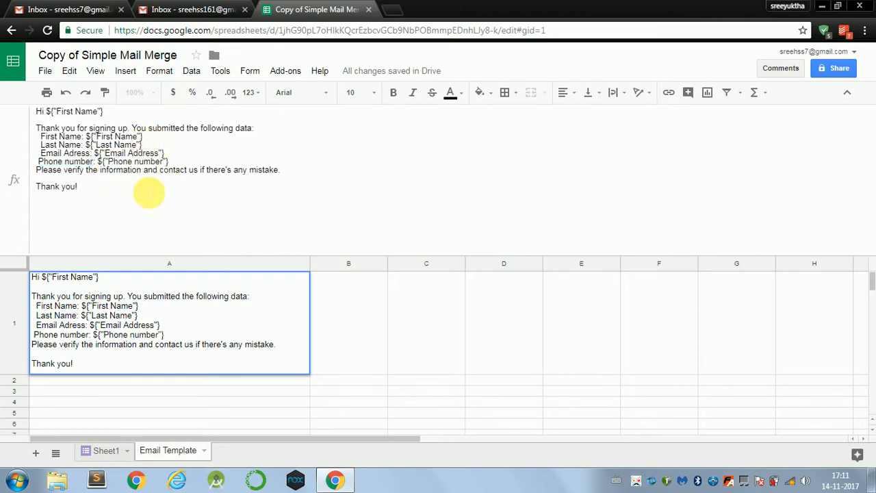
click(106, 449)
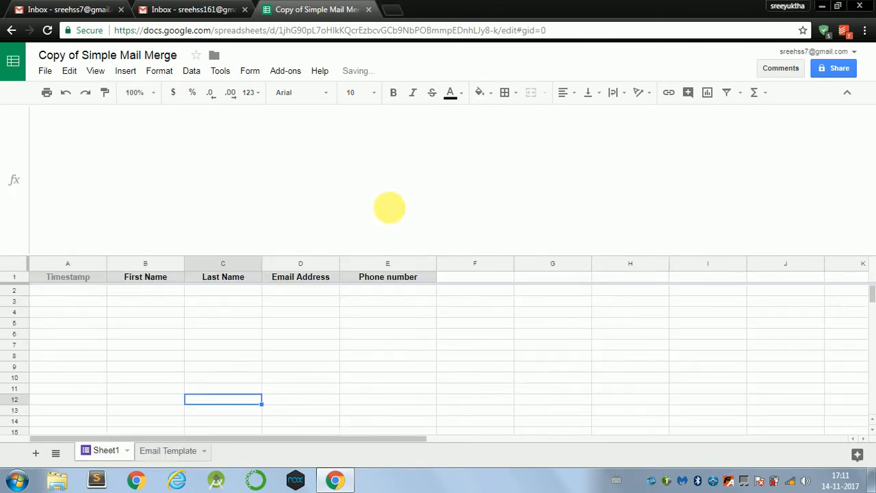
click(167, 451)
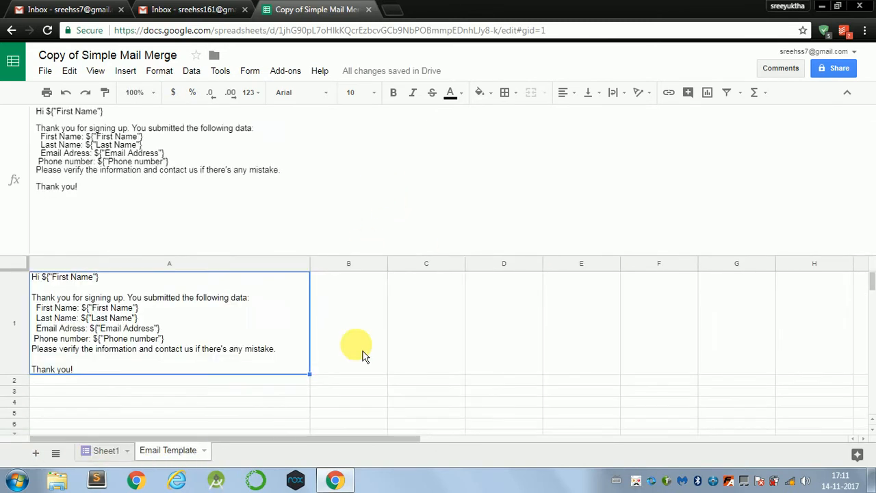
mouse_move(180, 165)
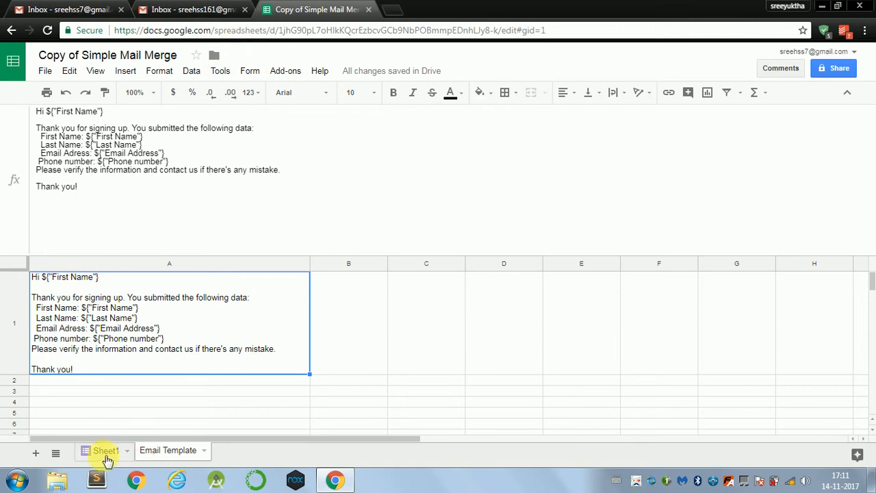
Step: Launch the Script editor from Tools and review the simple_mail_merge.gs sendEmails code
click(107, 449)
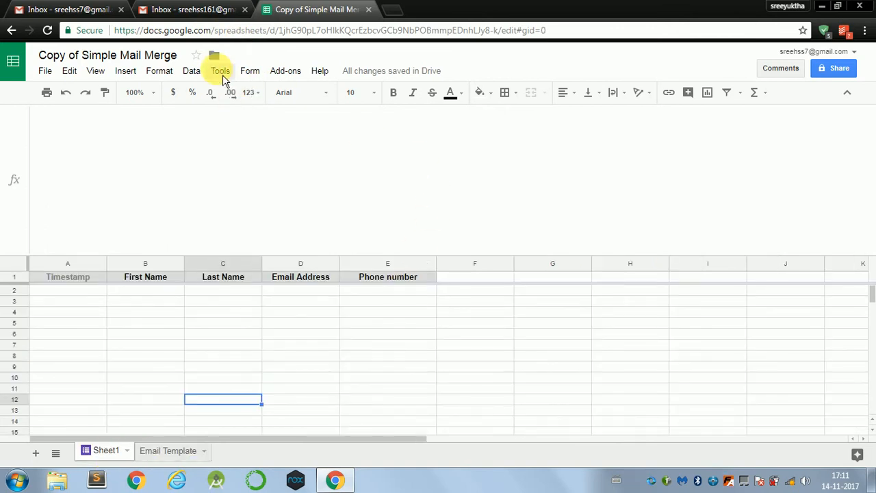
click(219, 71)
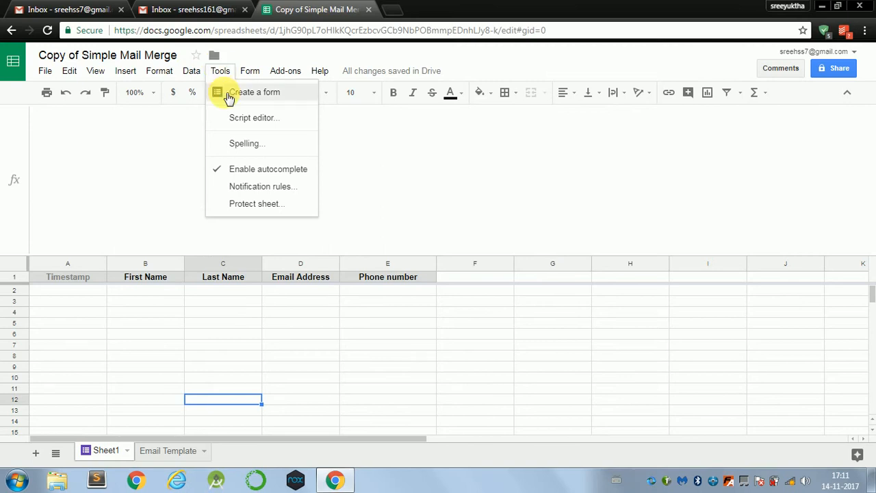
mouse_move(236, 118)
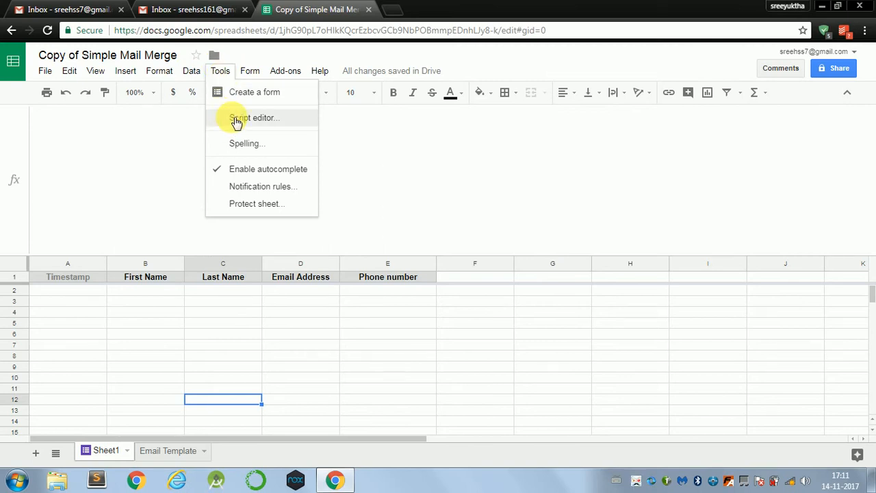
click(255, 118)
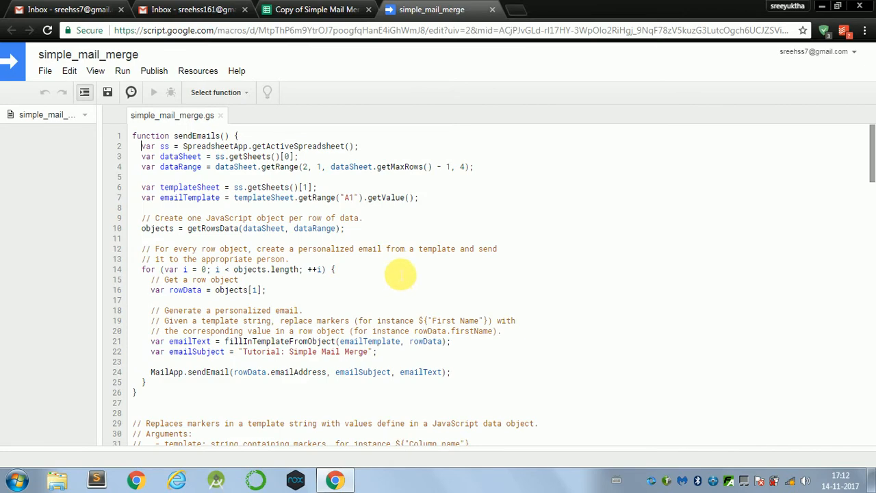
scroll(down, 3)
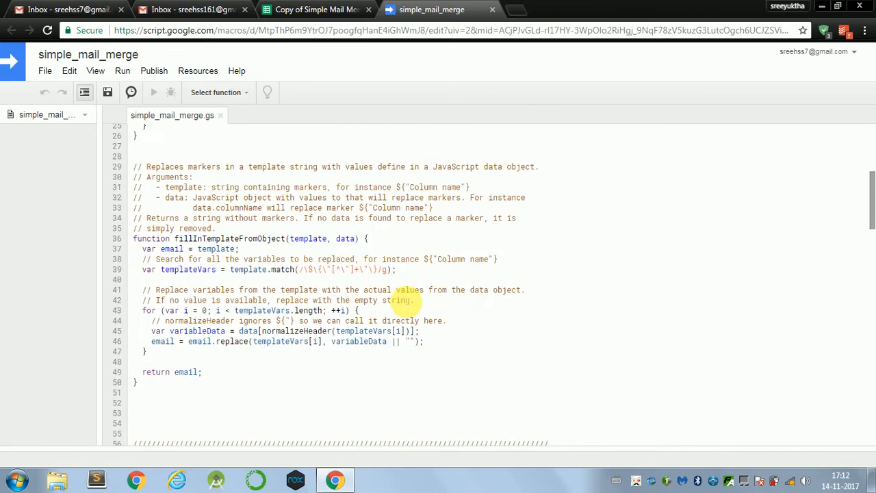
scroll(down, 3)
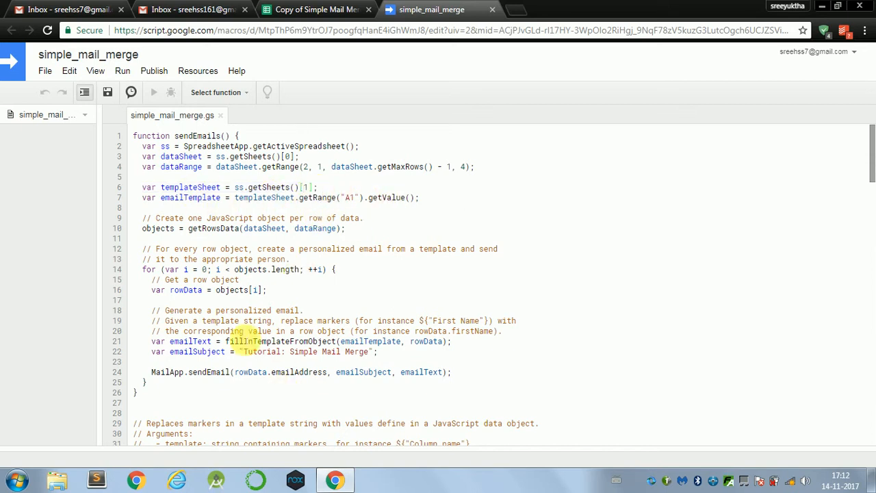
click(315, 9)
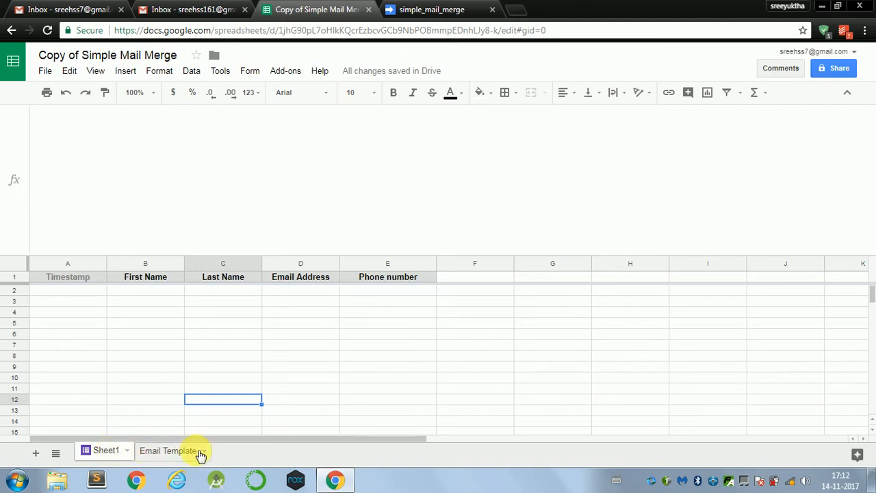
Step: Glance at the script tab, return to the spreadsheet and bring up the Form menu
click(167, 450)
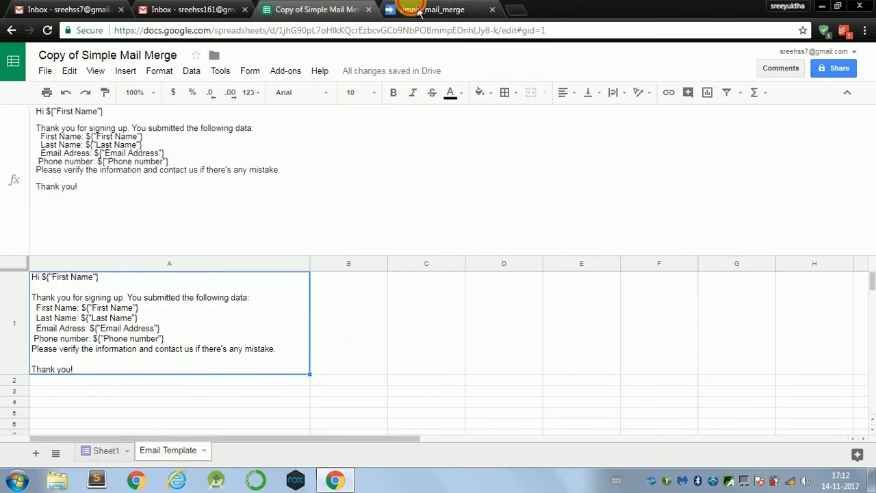
click(438, 8)
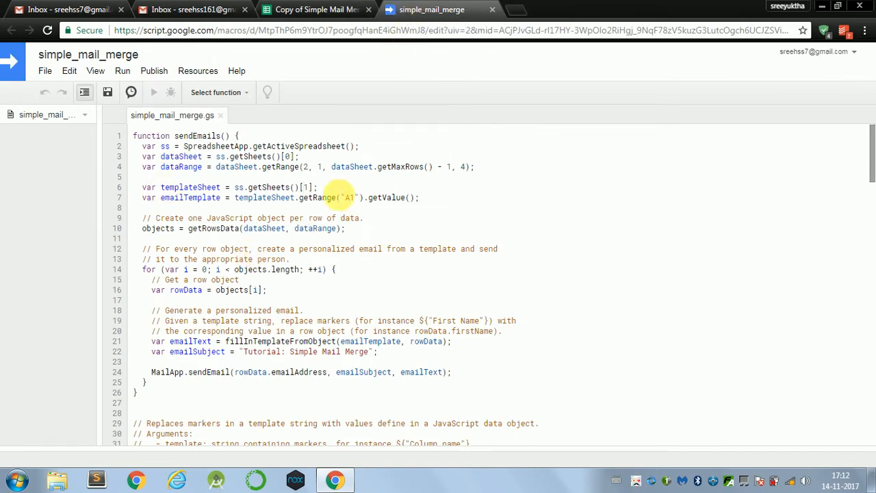
mouse_move(386, 53)
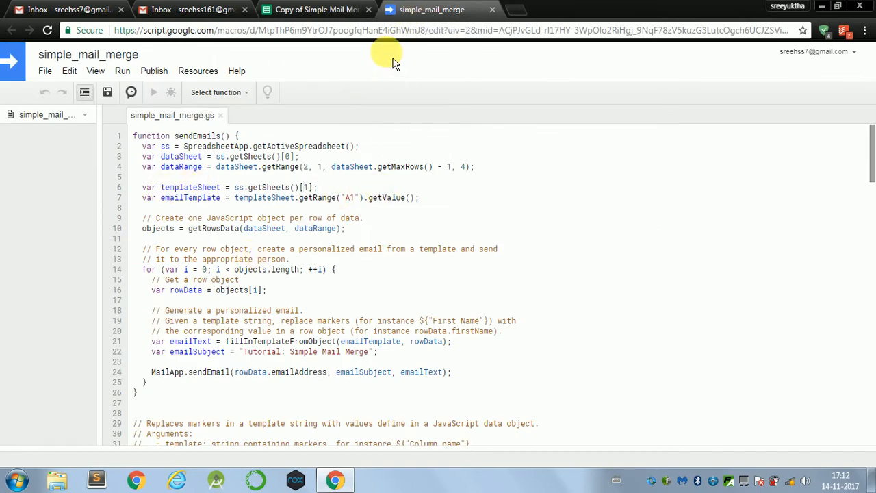
click(315, 9)
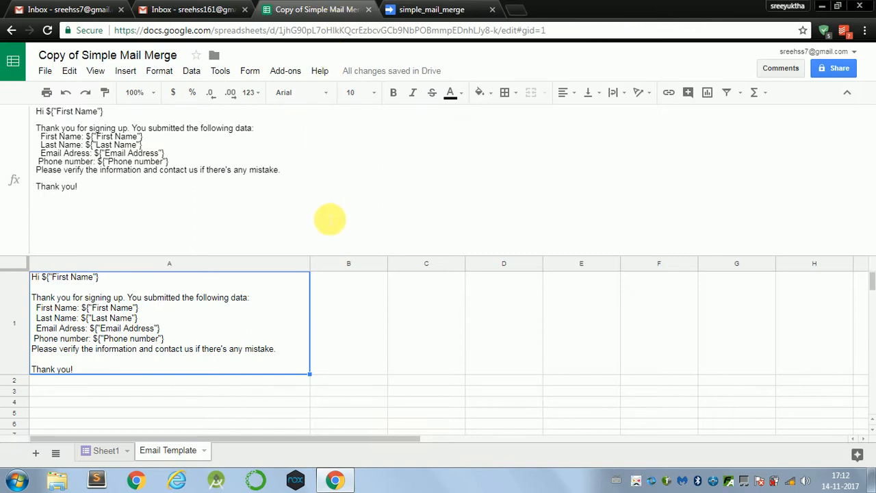
mouse_move(290, 185)
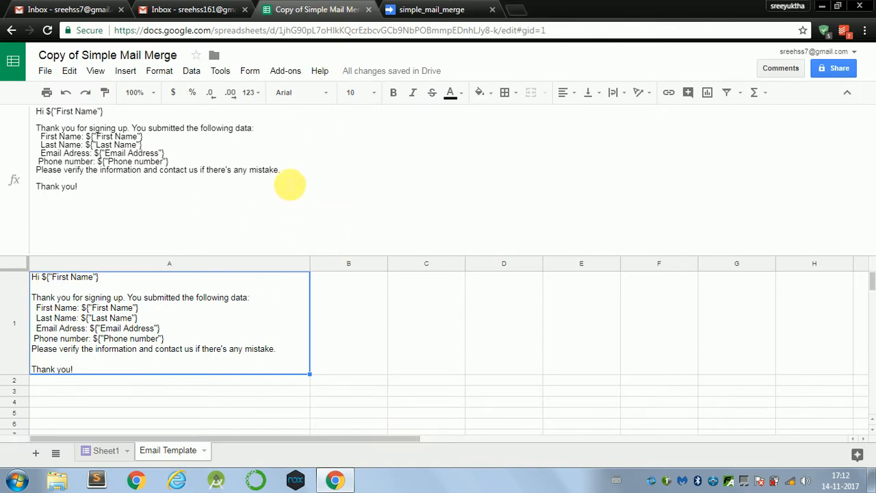
click(249, 71)
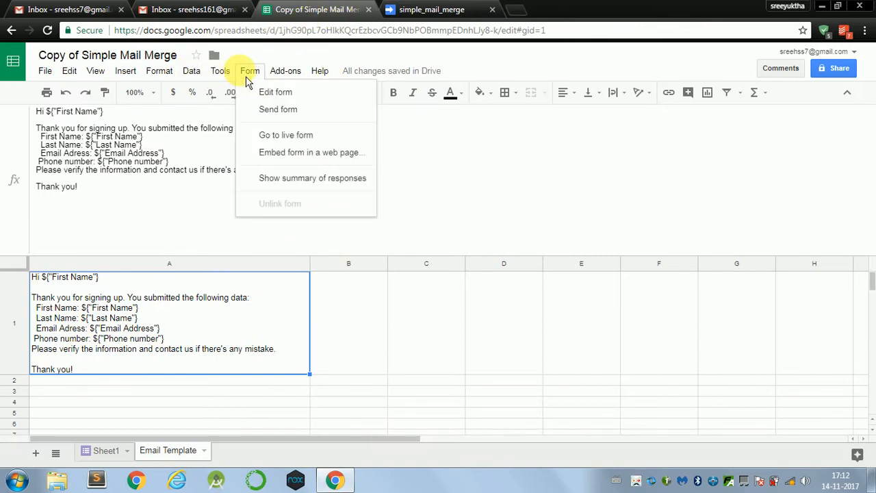
Step: Submit a first live-form response with first name, last name, email address and phone number
click(285, 134)
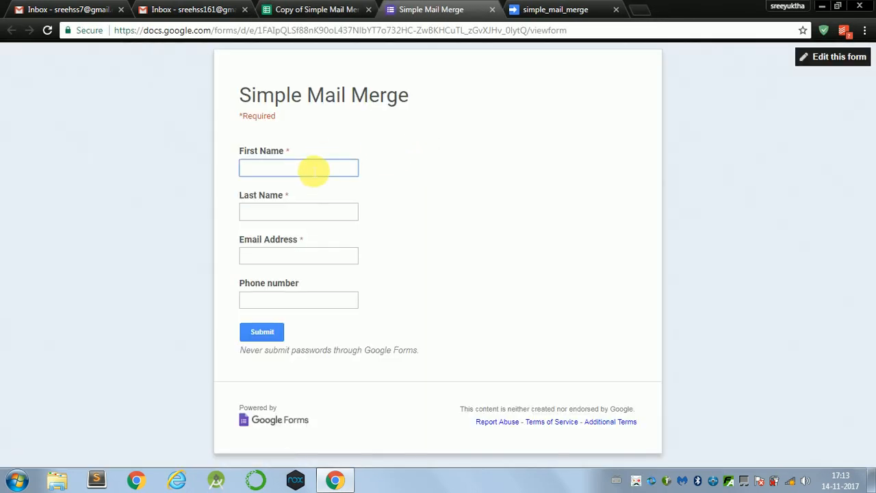
text(sreeyukt)
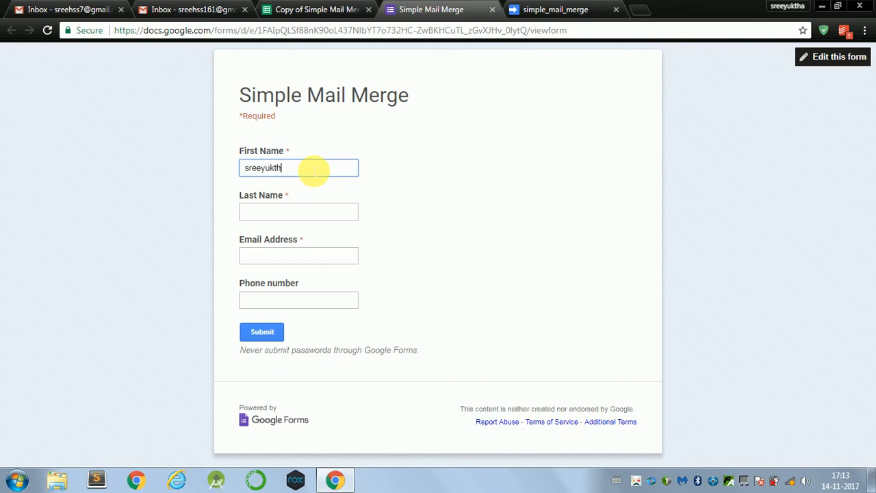
text(hs)
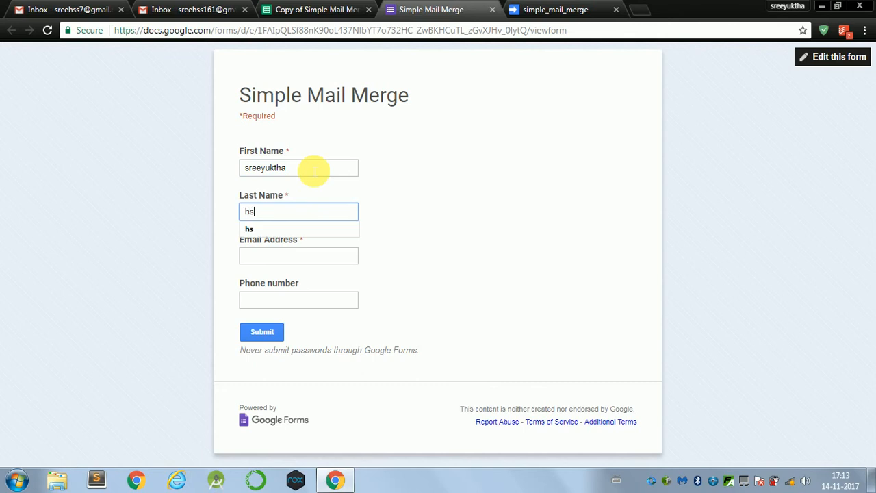
click(299, 256)
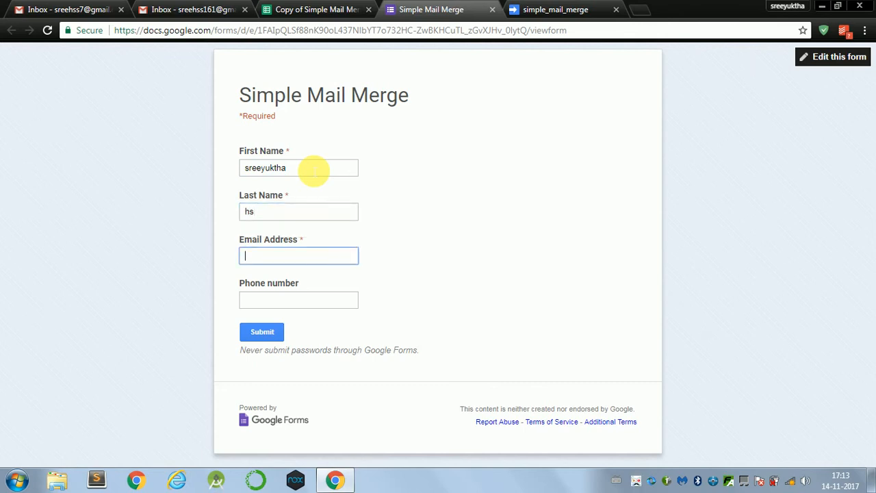
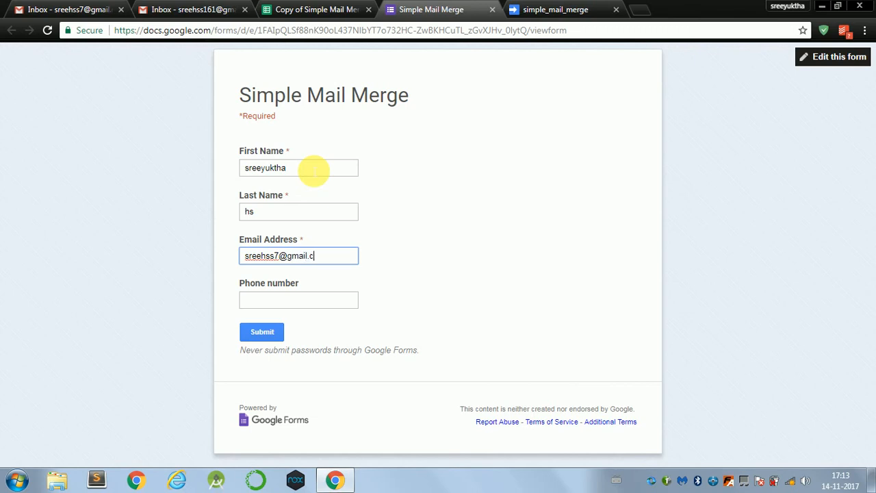
text(23355)
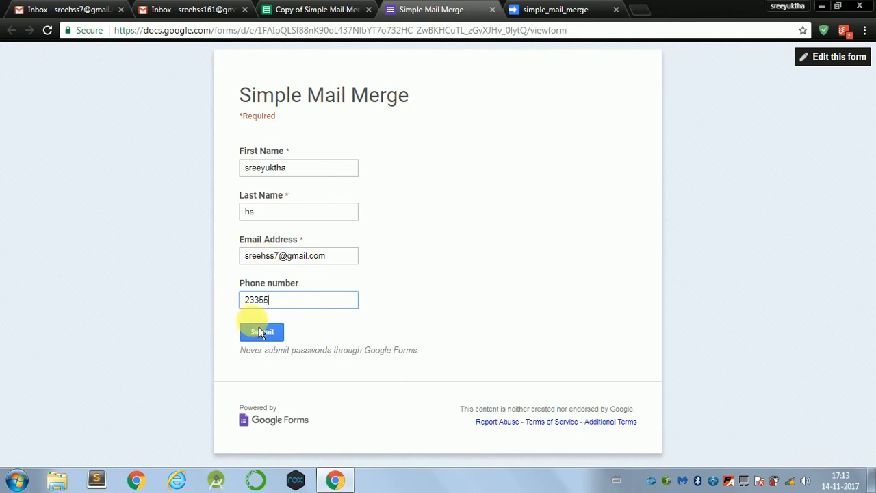
click(261, 332)
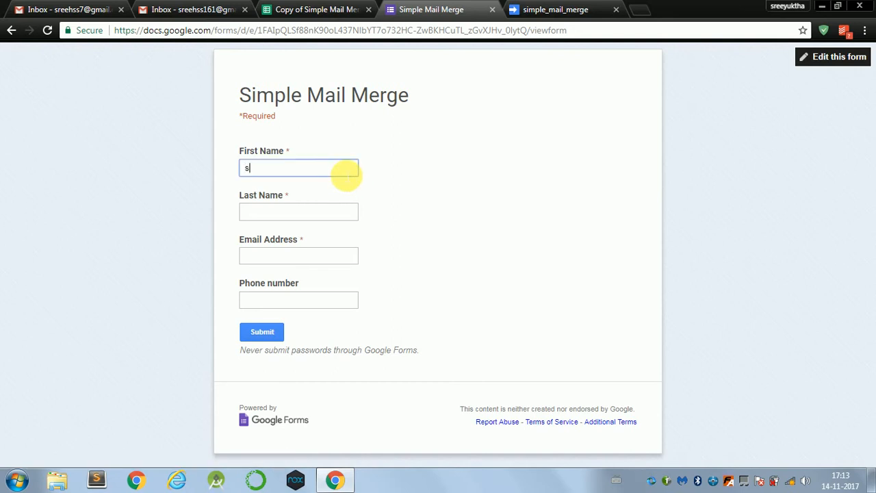
Step: Submit a second response with name, email and phone number 56658
text(hashi)
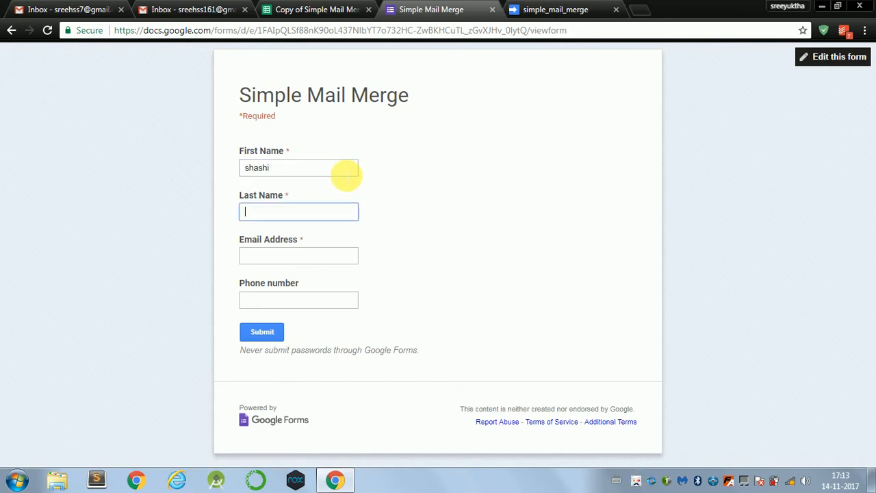
text(bv)
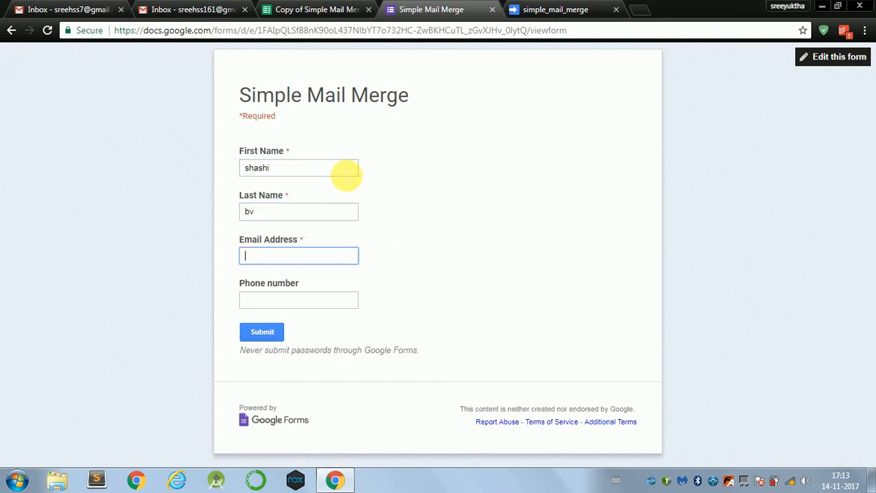
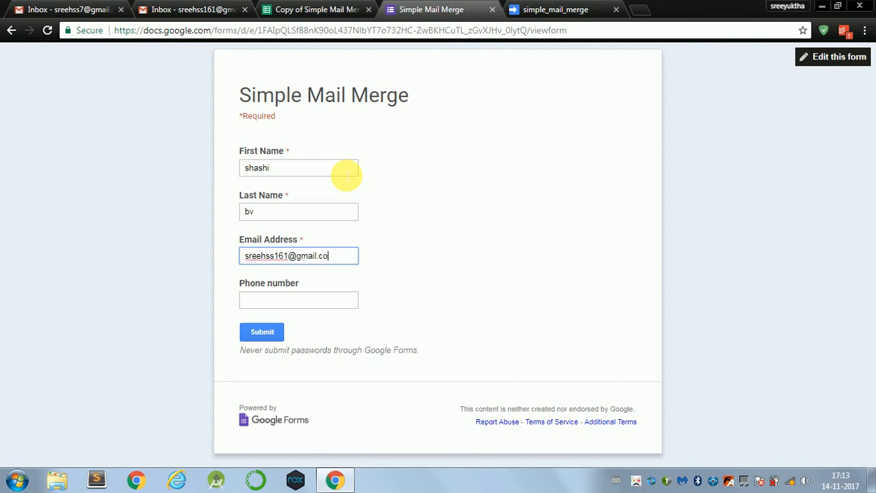
click(298, 300)
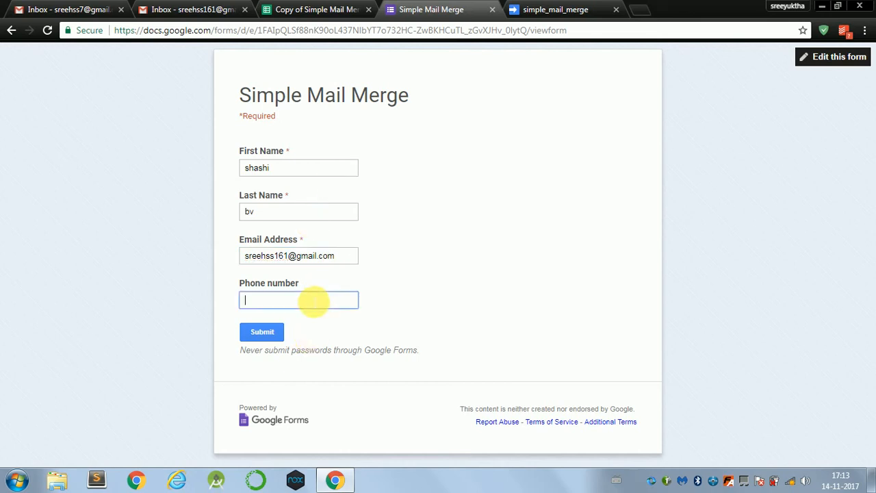
text(56658)
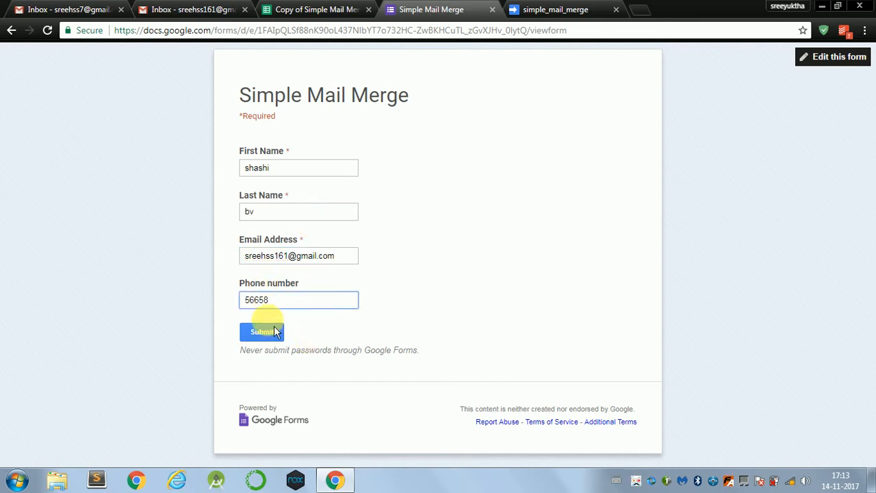
click(263, 331)
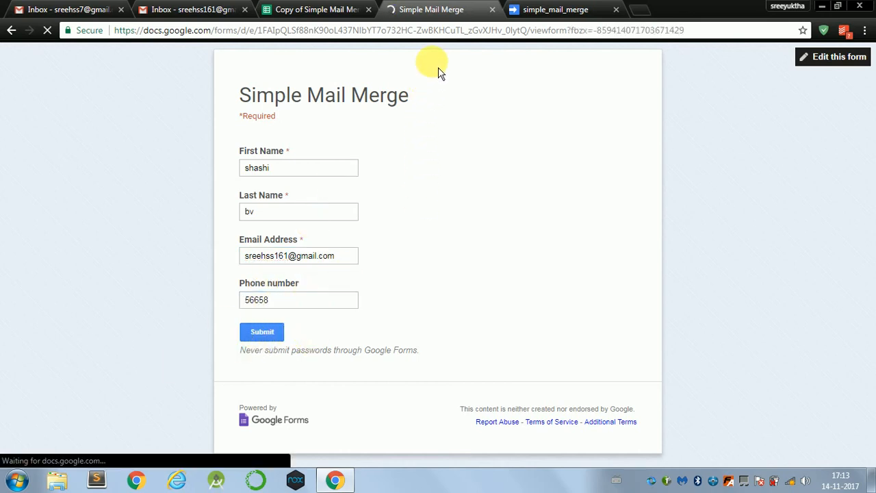
click(263, 333)
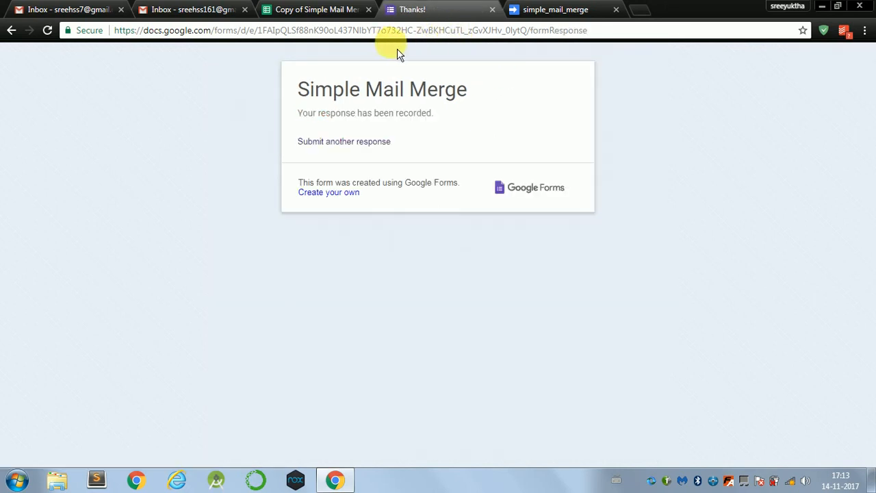
mouse_move(449, 148)
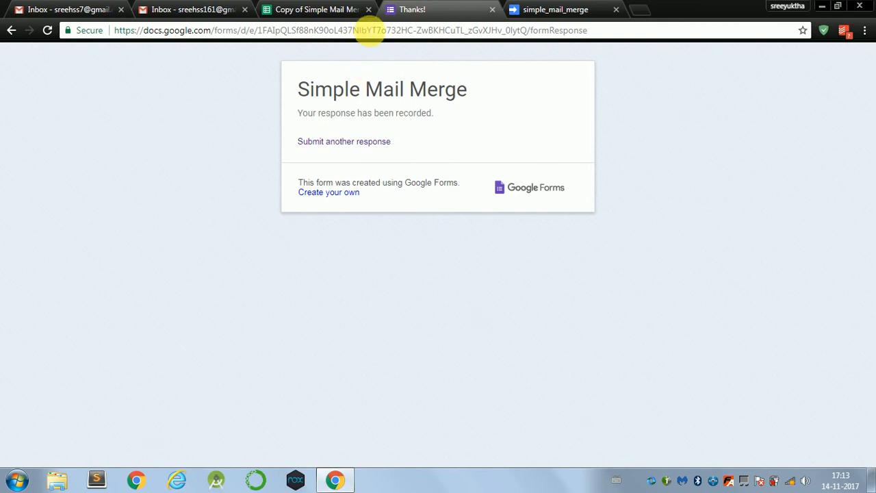
click(315, 9)
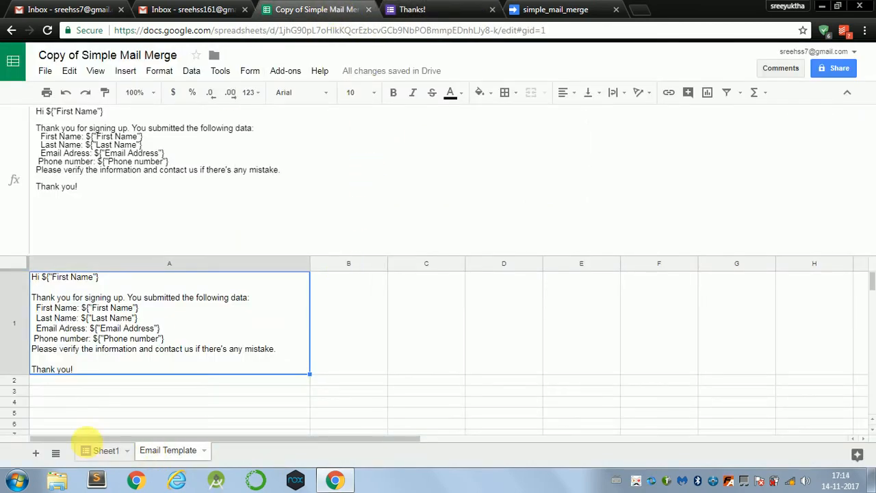
click(106, 449)
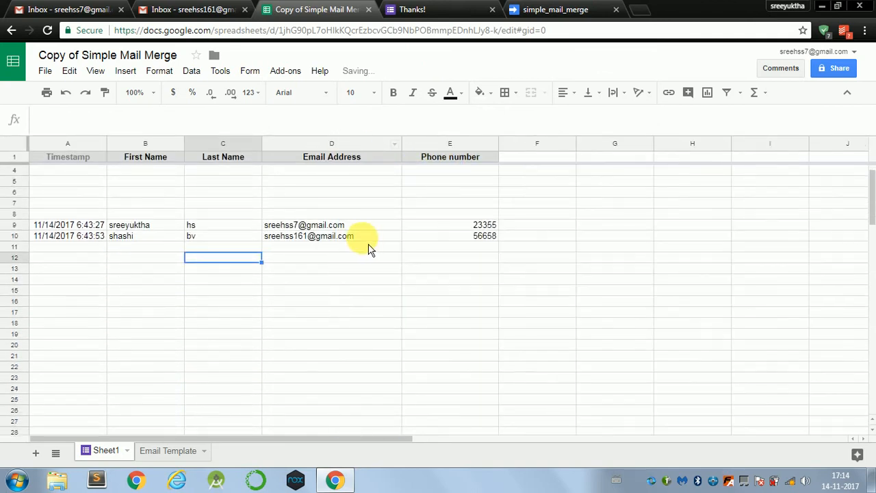
mouse_move(268, 205)
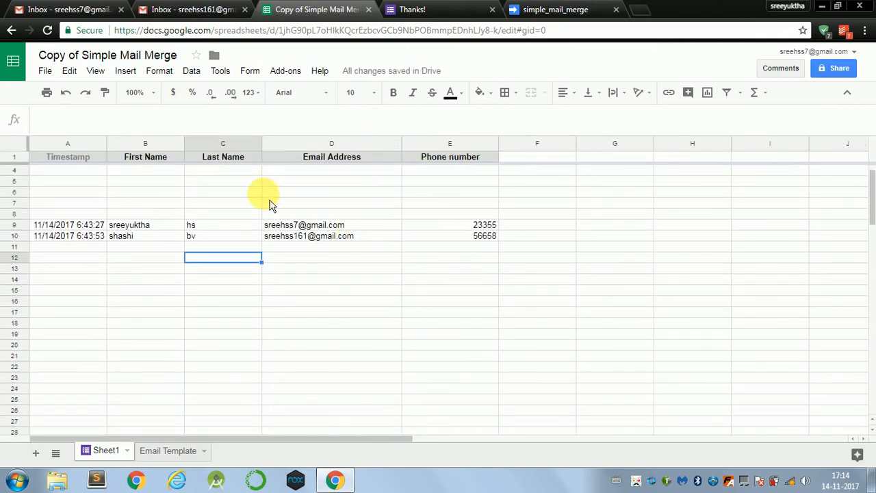
mouse_move(145, 231)
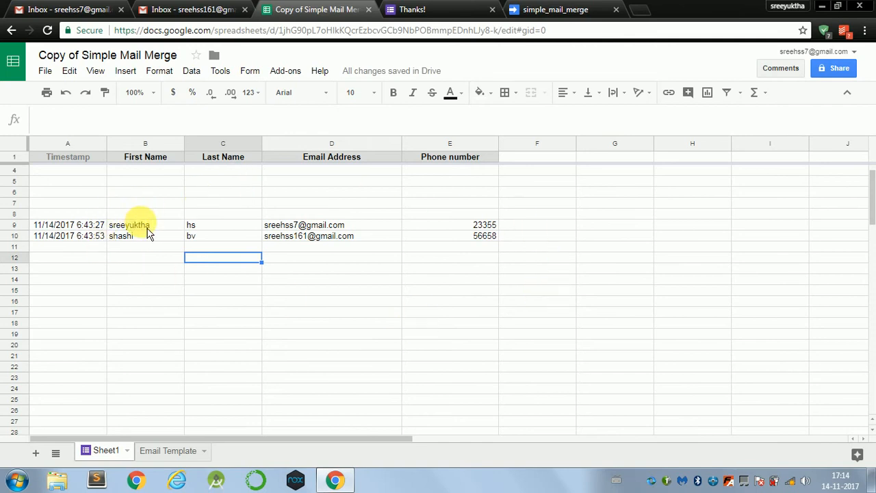
click(331, 236)
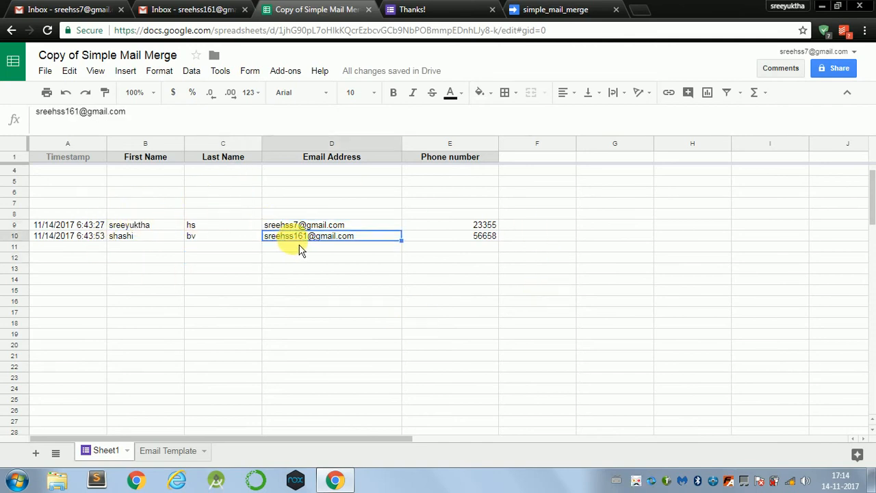
click(555, 8)
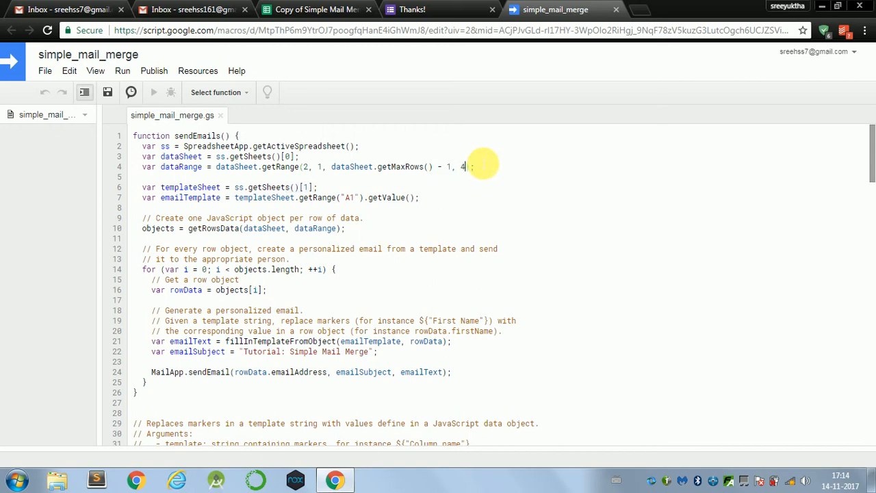
Step: Change getRange's column count from 4 to 5 and set emailSubject to 'Testing!'
key(Backspace)
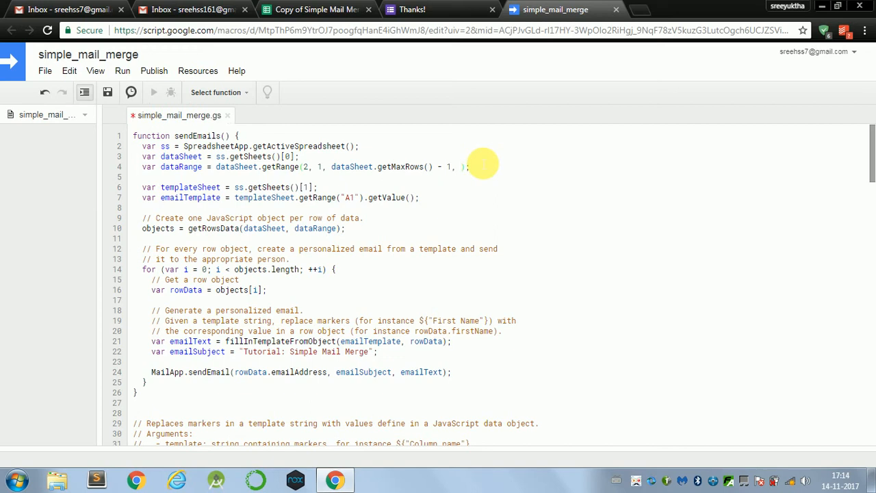
text(5)
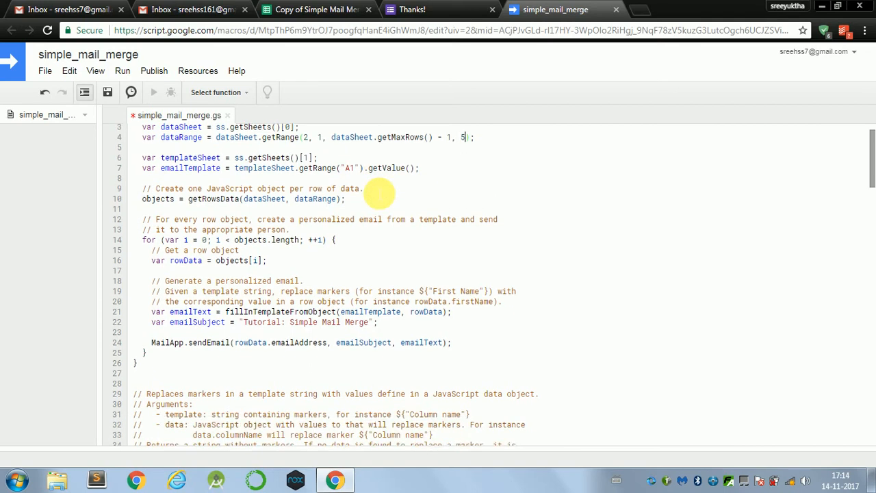
scroll(down, 3)
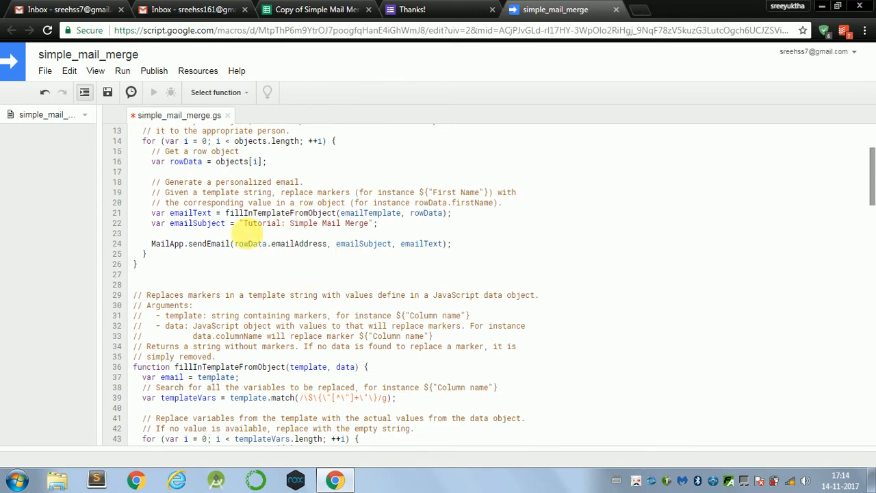
double_click(307, 223)
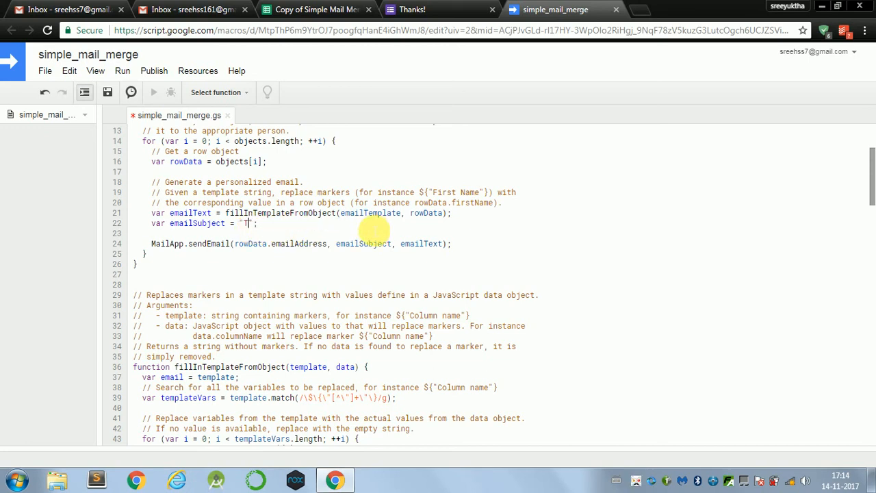
text(esting!)
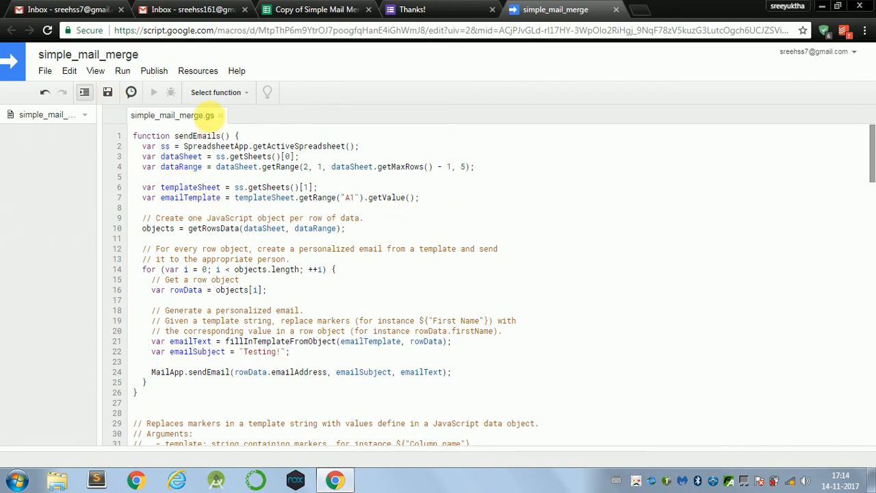
Step: Run the sendEmails function and start reviewing the requested permissions
click(218, 94)
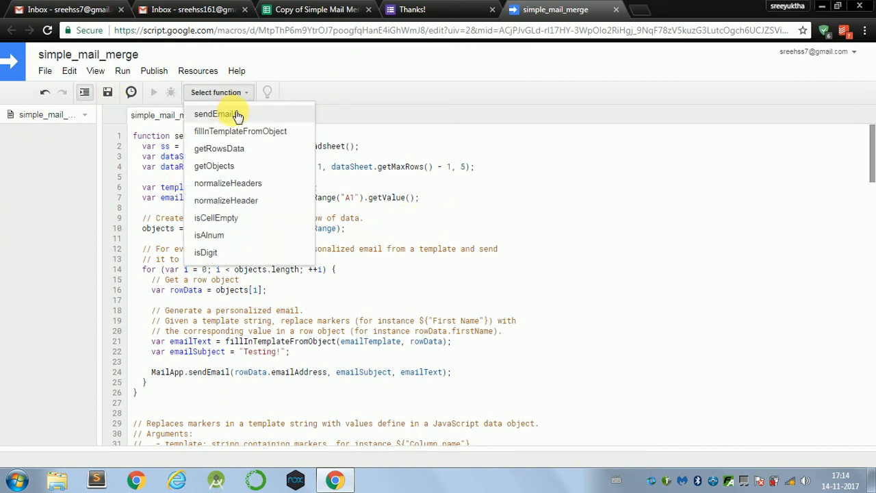
click(215, 114)
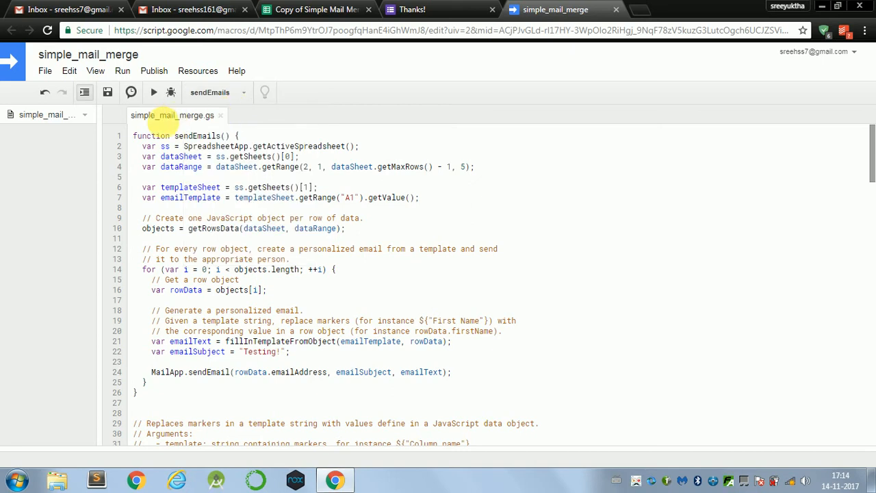
click(153, 91)
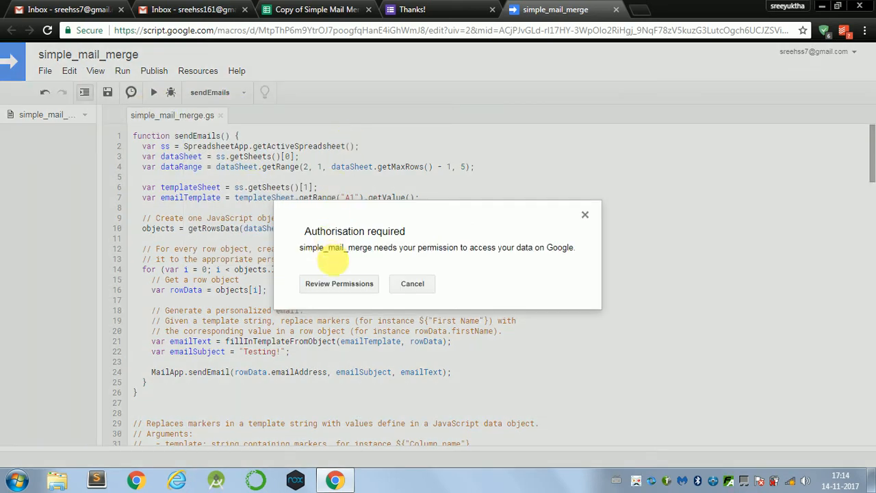
click(340, 284)
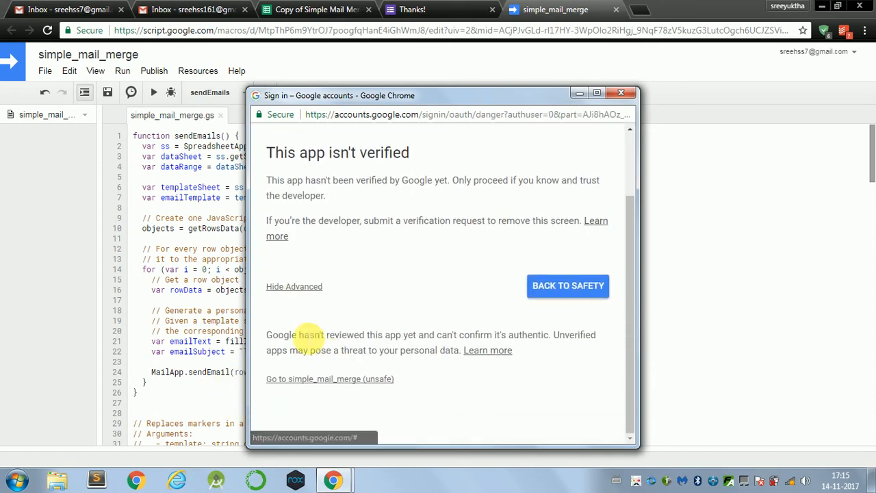
Step: Proceed to the unverified simple_mail_merge script, confirm 'Continue' and allow spreadsheet and email access
click(330, 378)
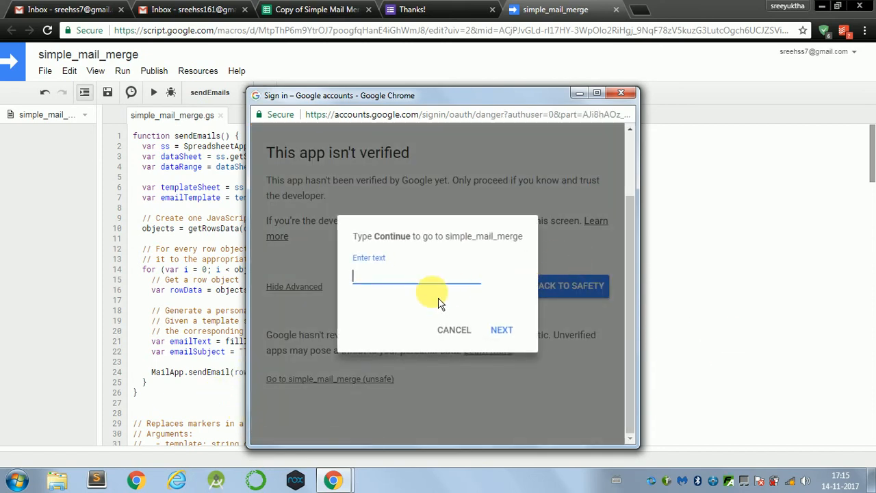
text(Continue)
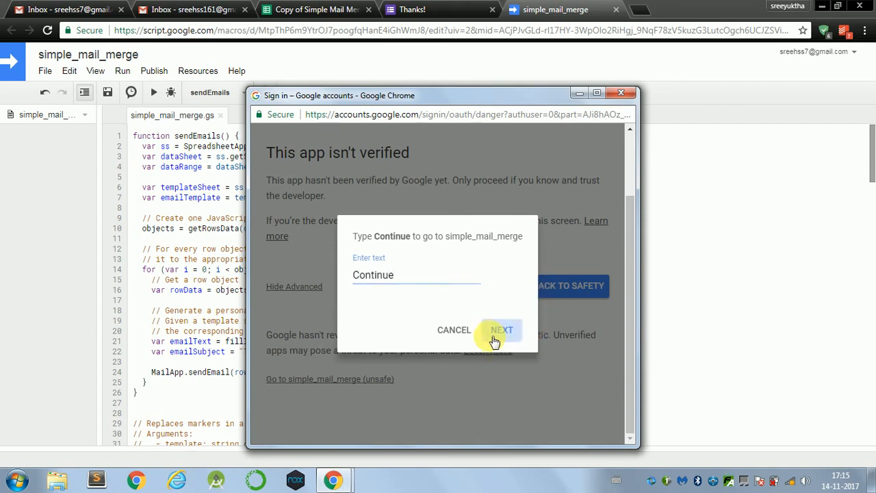
click(501, 330)
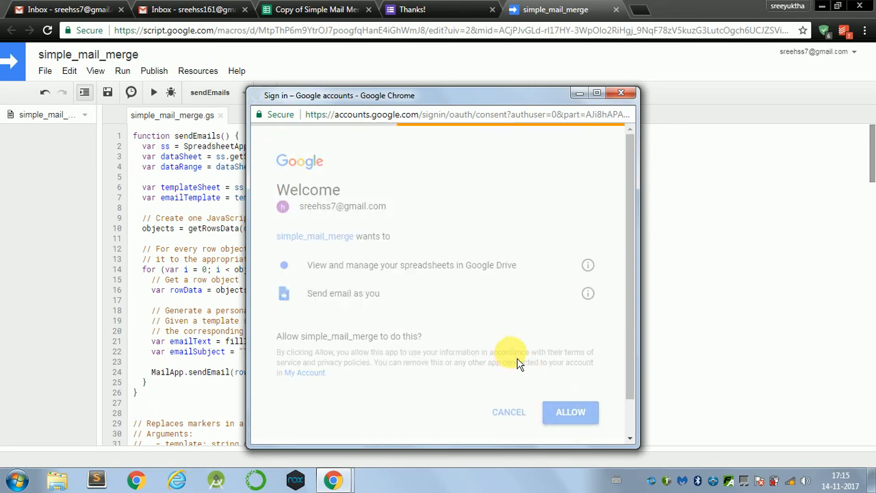
click(570, 411)
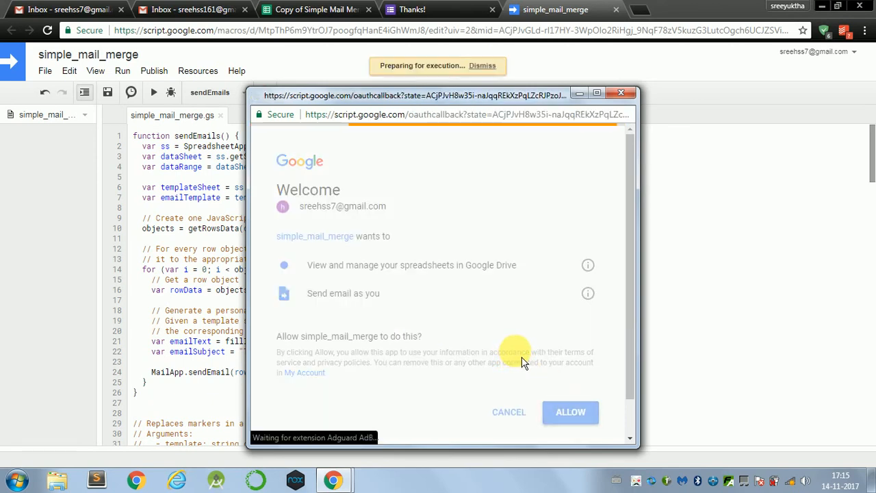
click(570, 411)
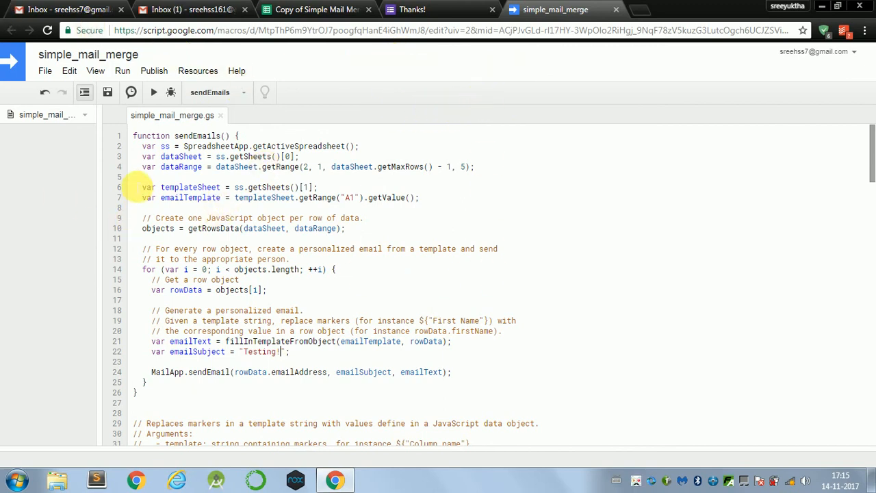
Step: Read the received 'Testing!' email in Gmail and compare its greeting and details with the sheet row
click(192, 9)
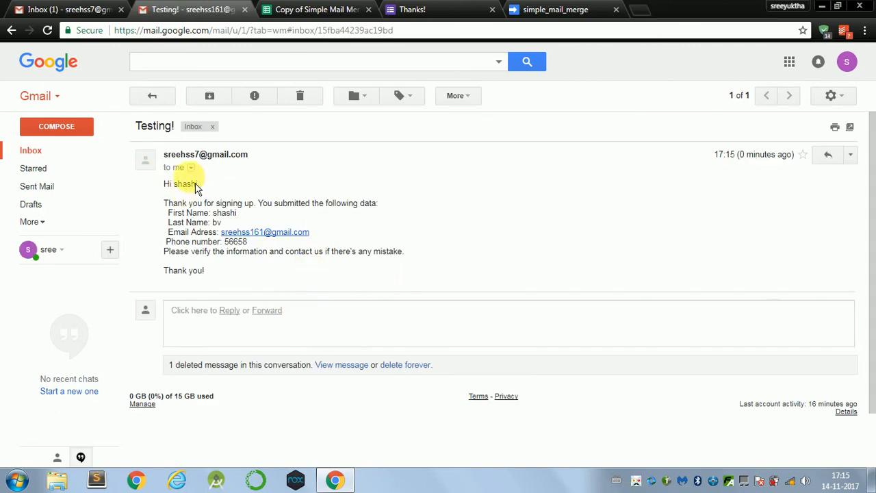
click(315, 8)
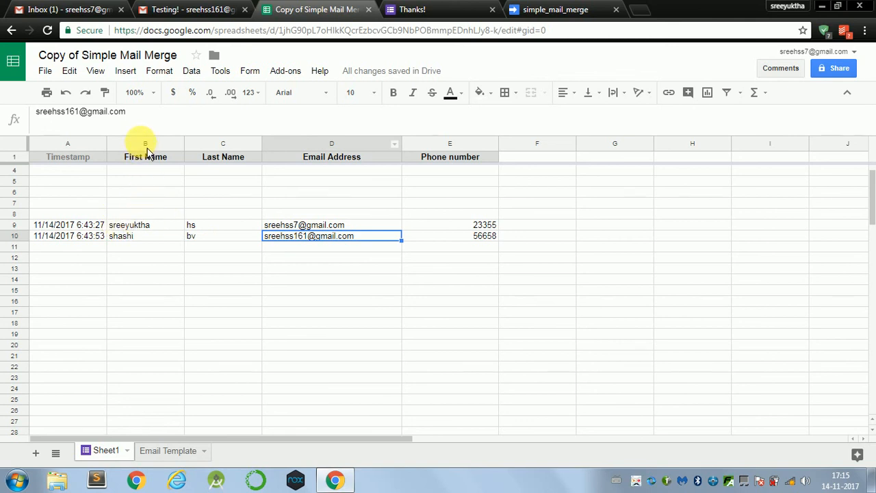
click(192, 8)
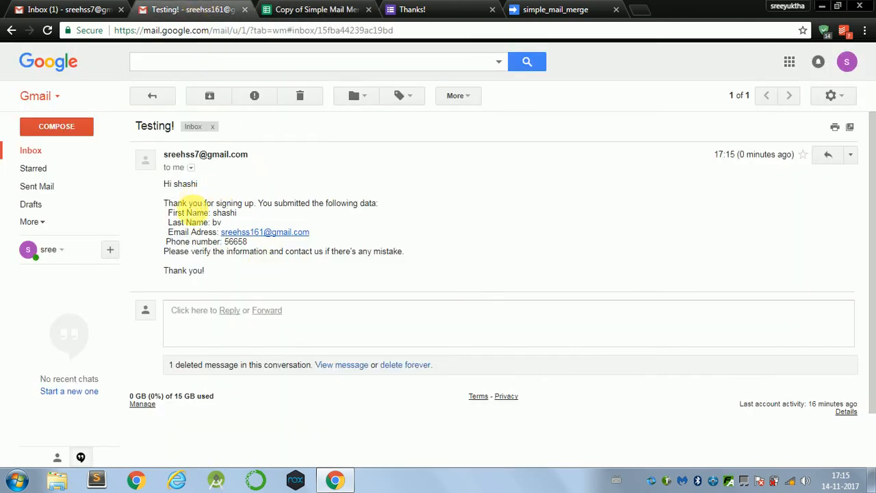
drag(165, 203, 290, 203)
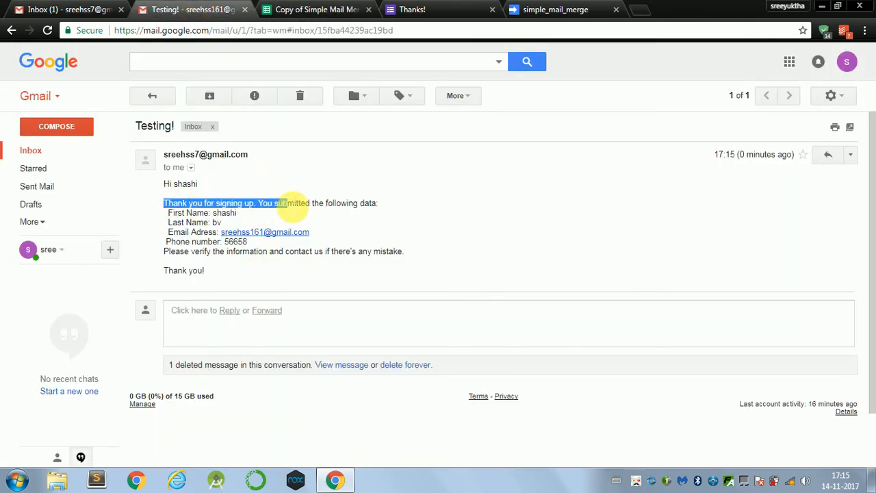
drag(274, 203, 274, 232)
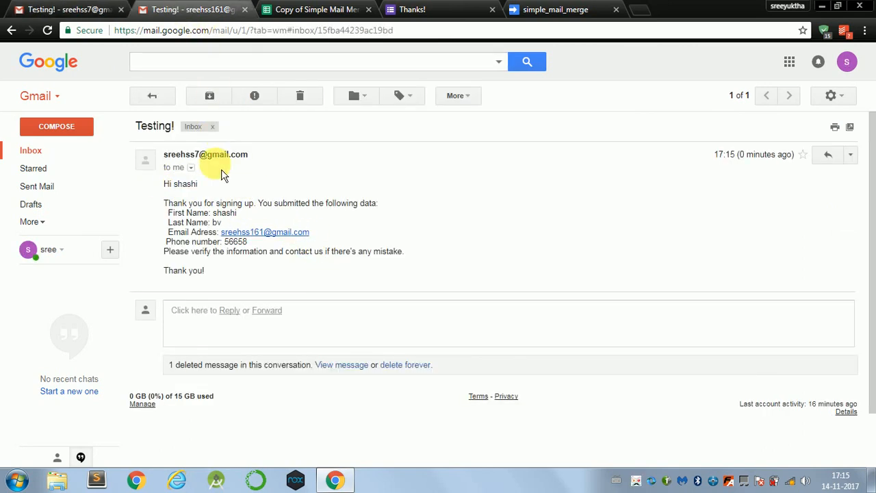
double_click(186, 183)
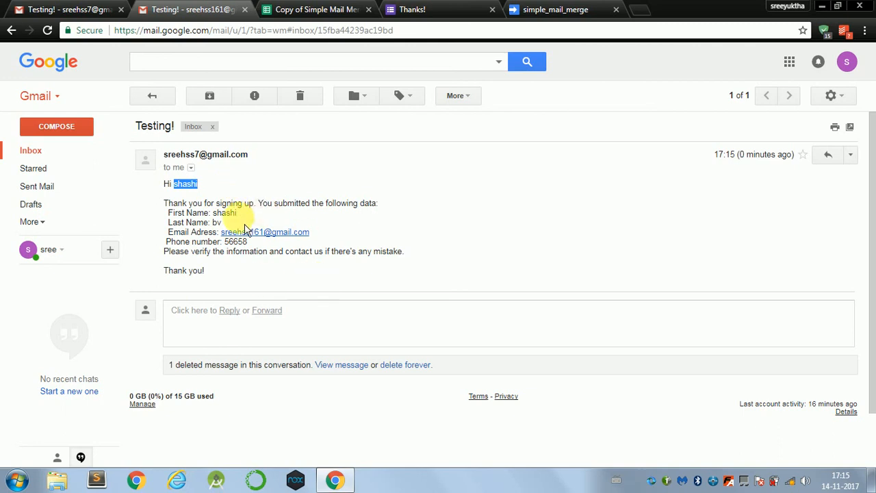